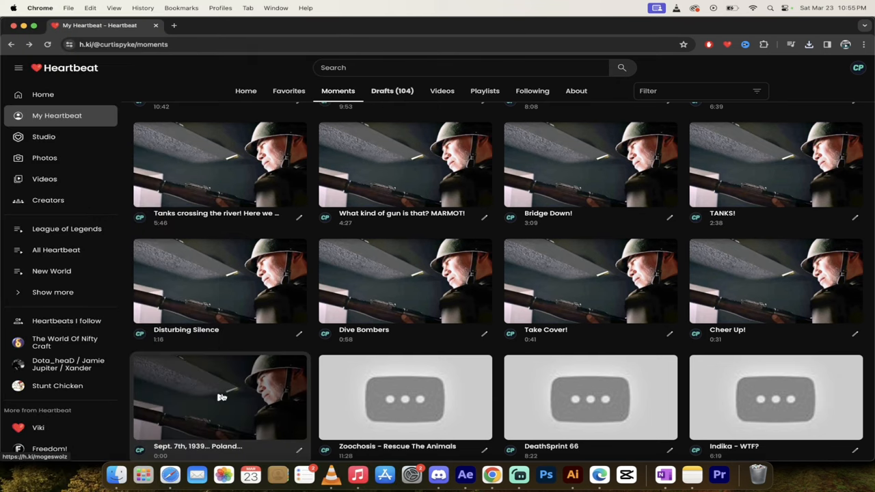
Open the Sept. 7th, 1939 Poland moment and close the More videos overlay
{"action": "left_click", "coordinate": [219, 397]}
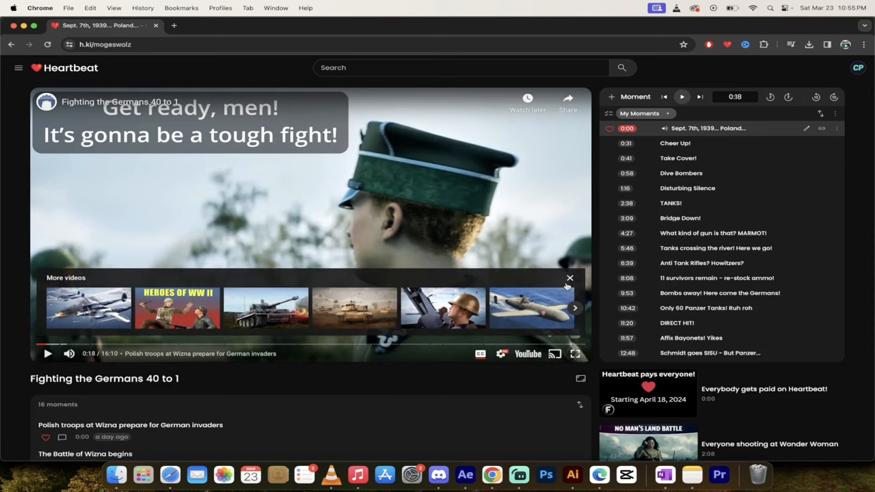
{"action": "left_click", "coordinate": [569, 277]}
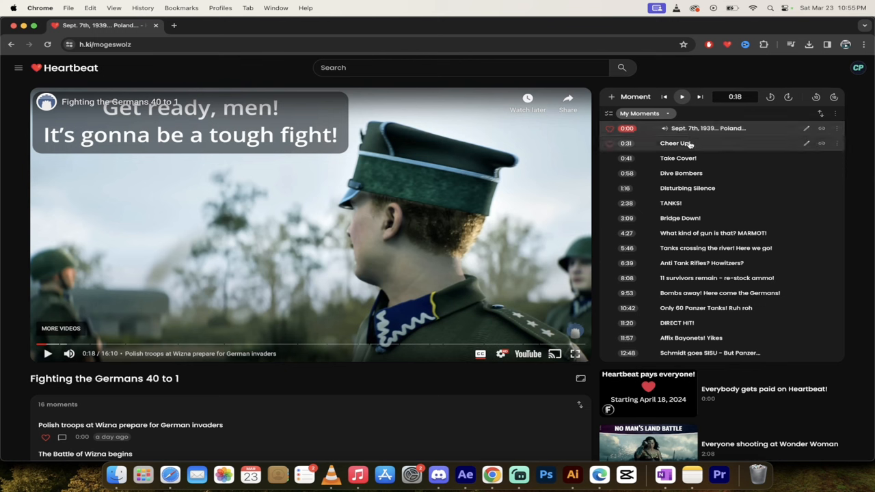
Play from the Cheer Up! moment into the Take Cover! scene, pausing it along the way
{"action": "left_click", "coordinate": [674, 143]}
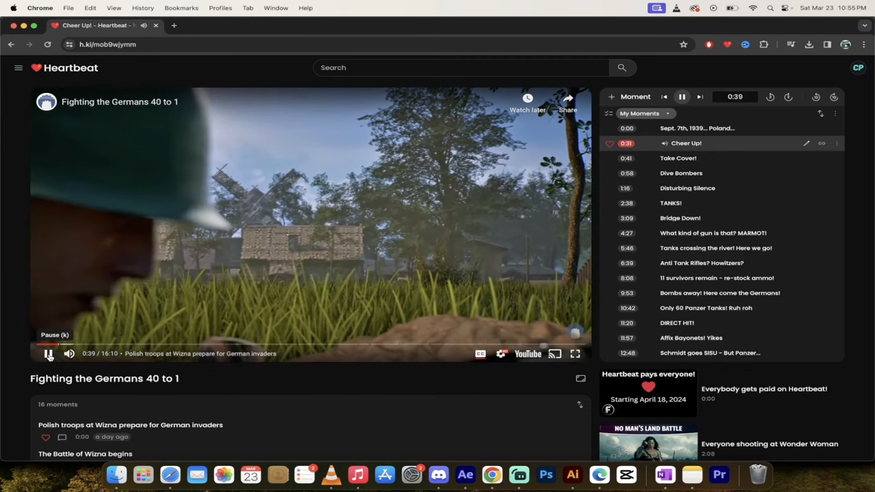
{"action": "left_click", "coordinate": [48, 354]}
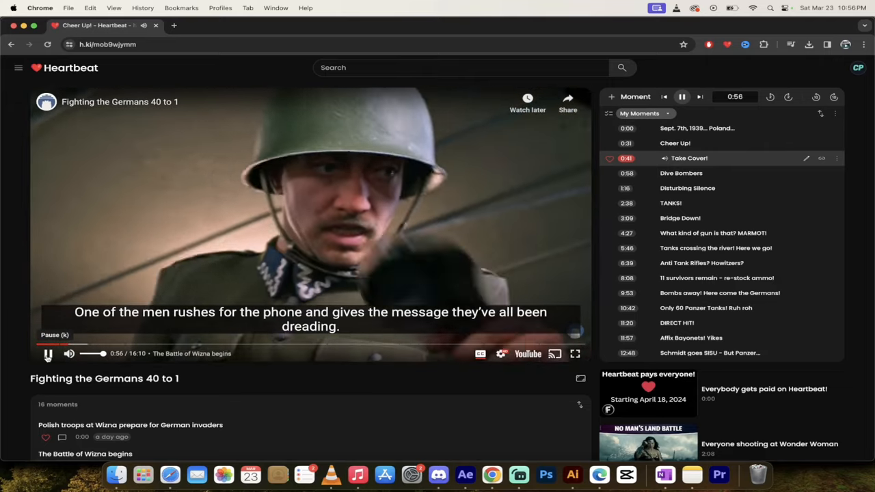
{"action": "left_click", "coordinate": [48, 353]}
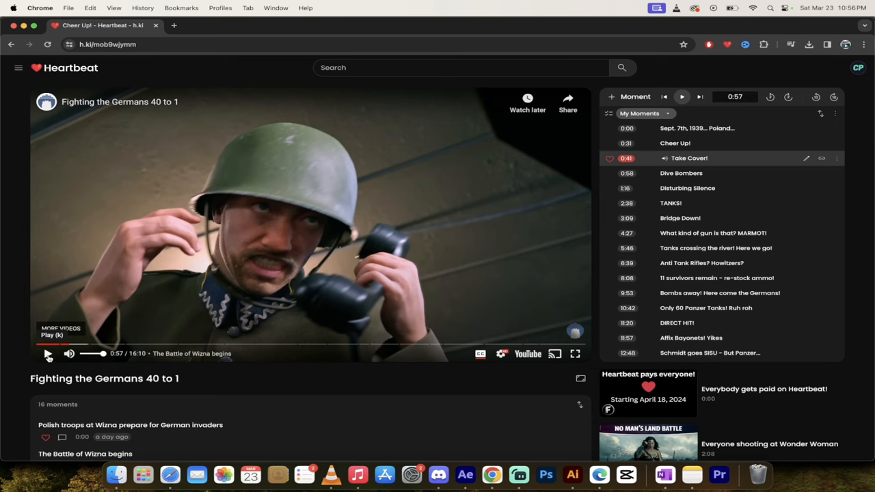
{"action": "left_click", "coordinate": [47, 353]}
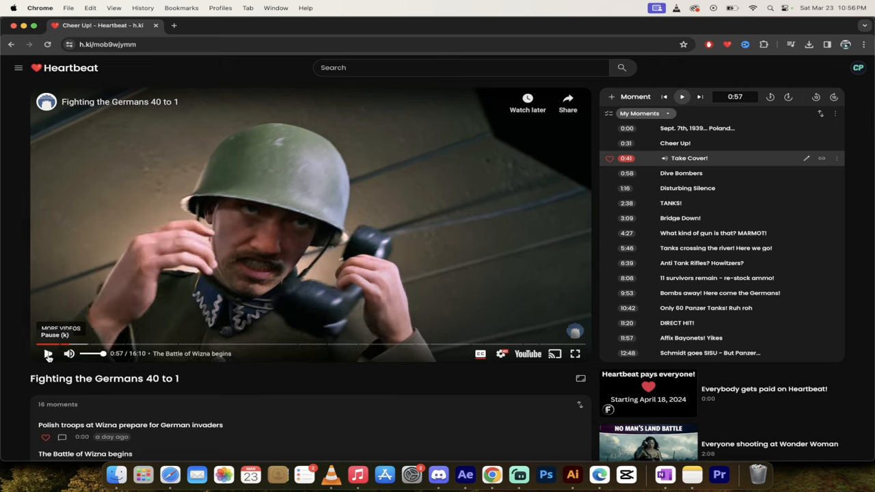
Resume the battle video so it plays on from the Disturbing Silence moment
{"action": "left_click", "coordinate": [47, 353]}
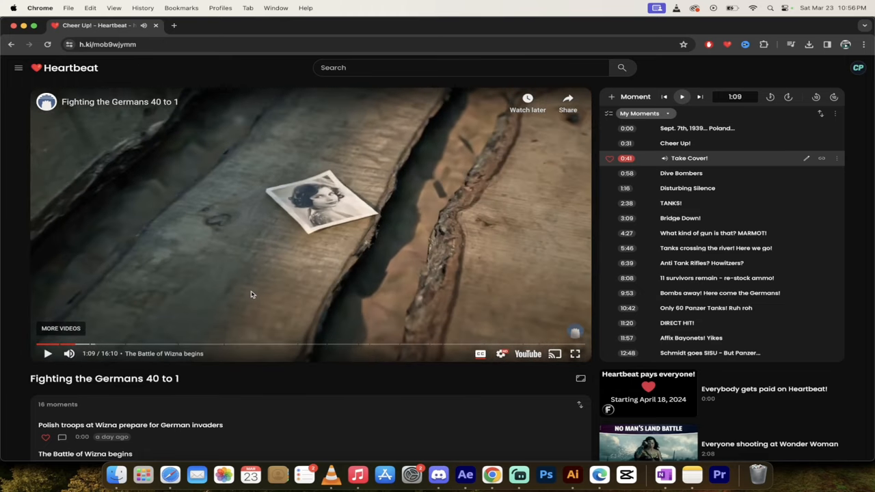
{"action": "mouse_move", "coordinate": [268, 295]}
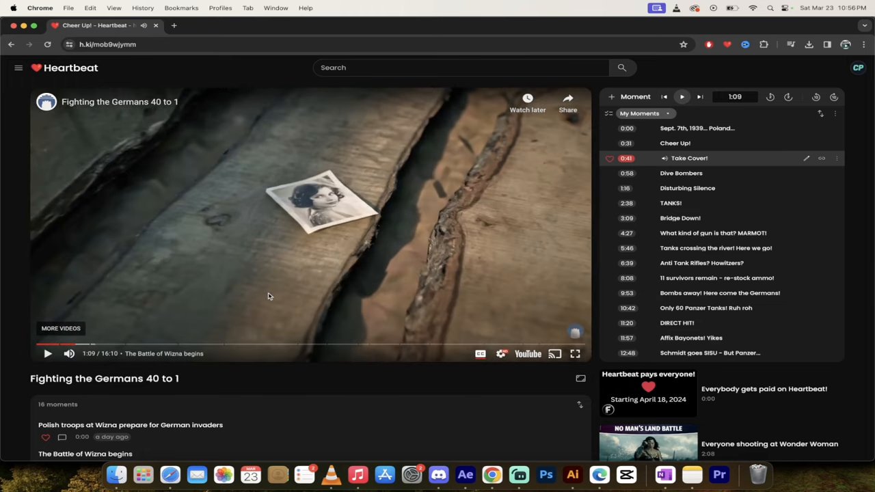
{"action": "mouse_move", "coordinate": [517, 142]}
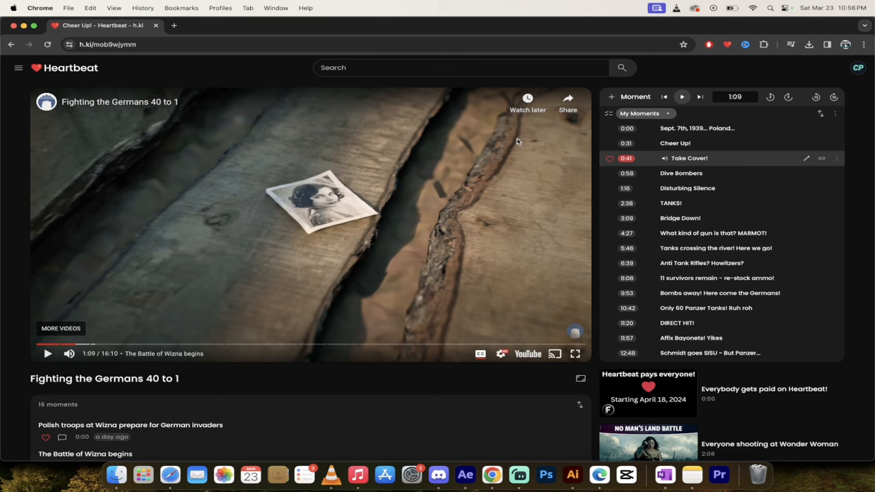
{"action": "mouse_move", "coordinate": [323, 231]}
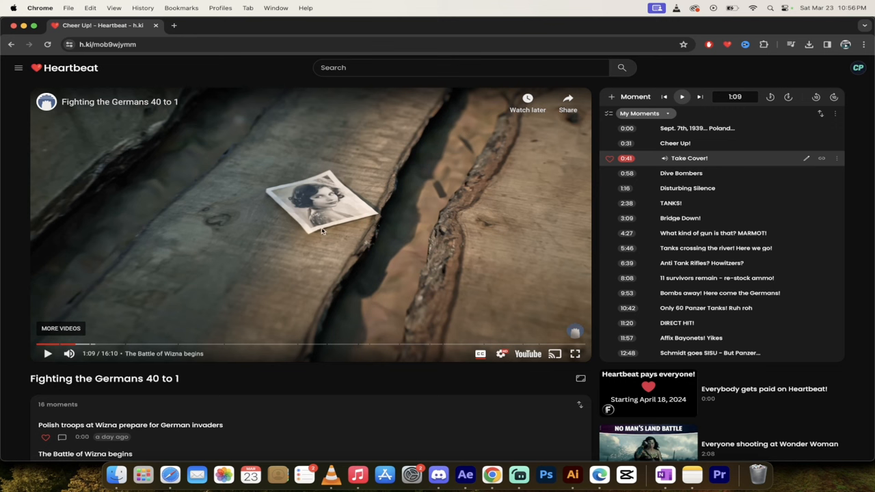
{"action": "mouse_move", "coordinate": [335, 220]}
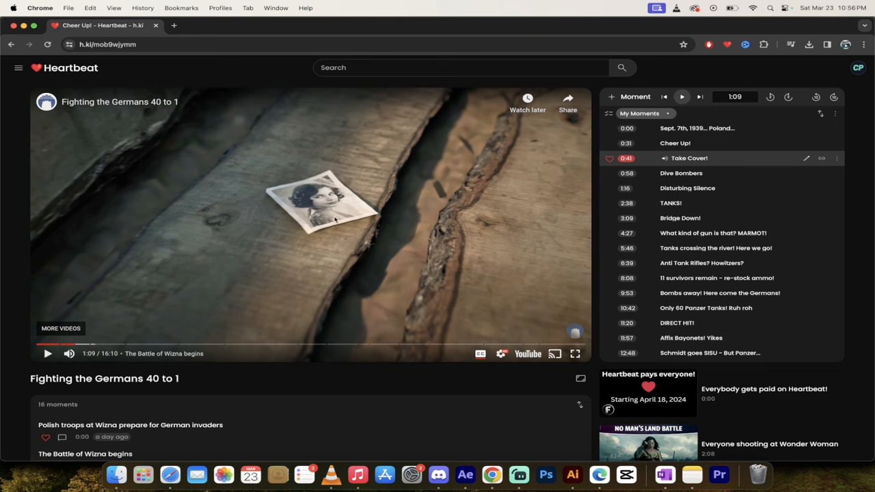
{"action": "mouse_move", "coordinate": [415, 231]}
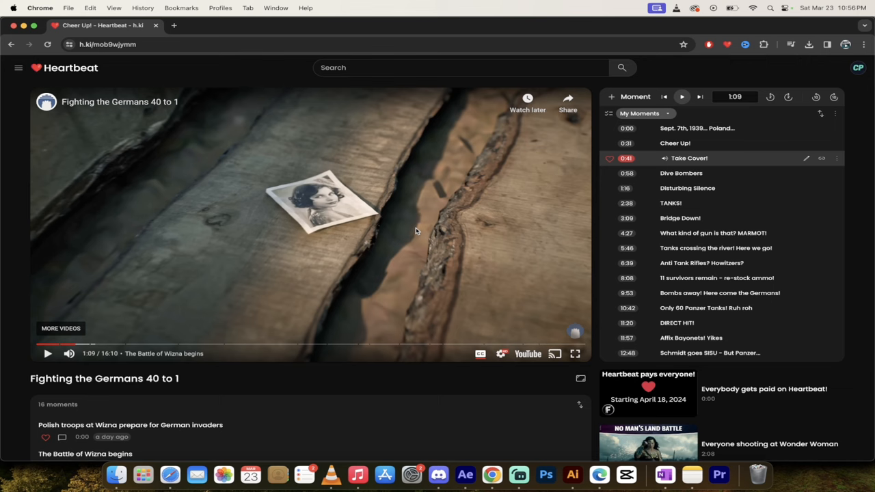
{"action": "mouse_move", "coordinate": [687, 187]}
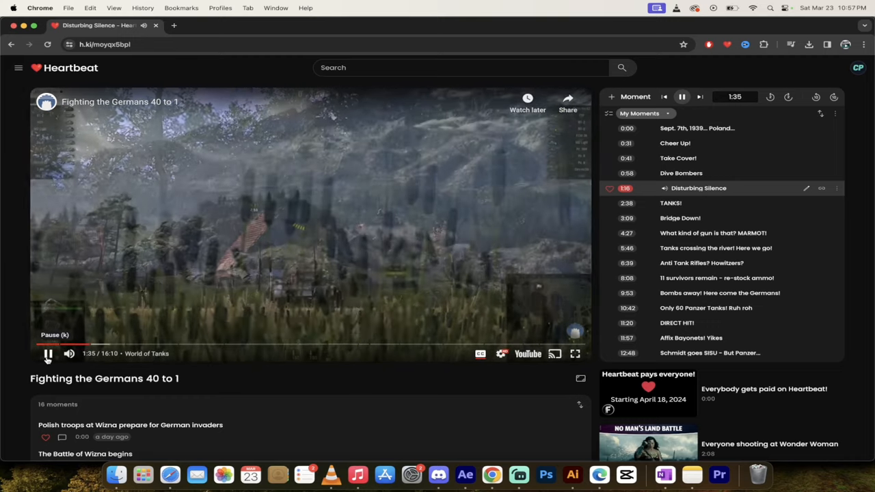
Pause the battle video at 1:37 during the World of Tanks sponsor segment
{"action": "left_click", "coordinate": [48, 353]}
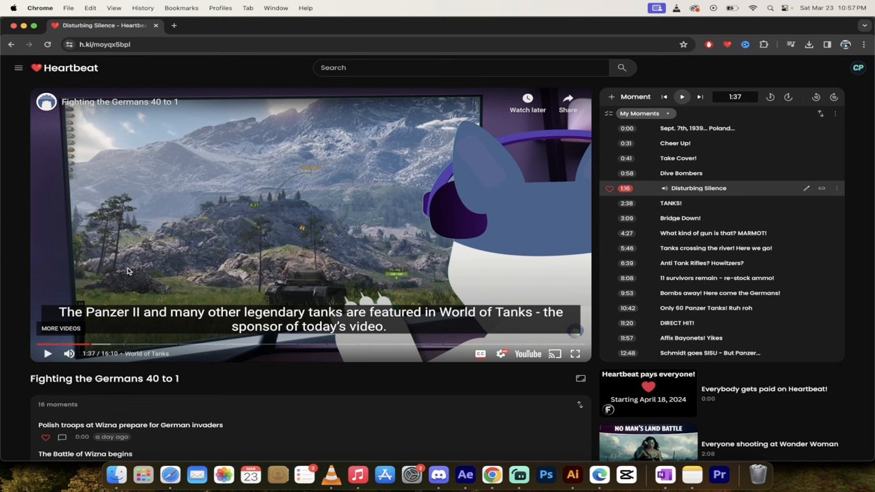
{"action": "mouse_move", "coordinate": [129, 270]}
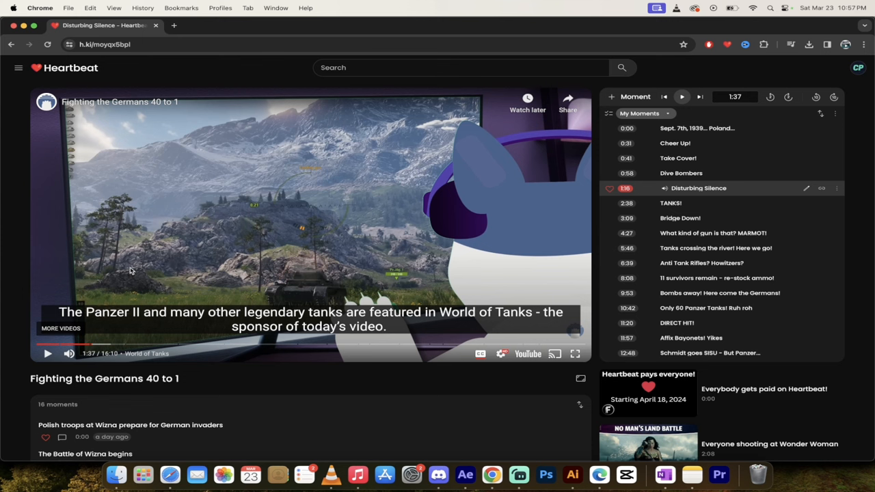
{"action": "mouse_move", "coordinate": [677, 158]}
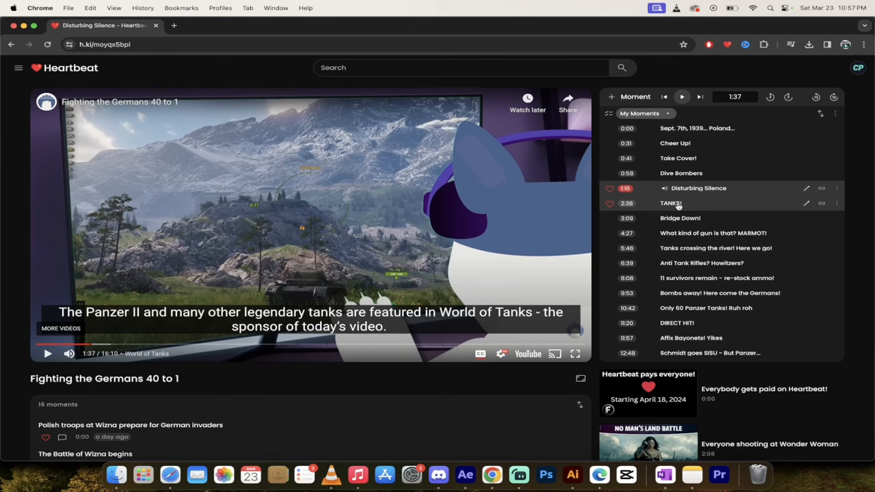
Jump to the TANKS! moment and pause in the Bridge Down! scene at 3:18
{"action": "left_click", "coordinate": [670, 203]}
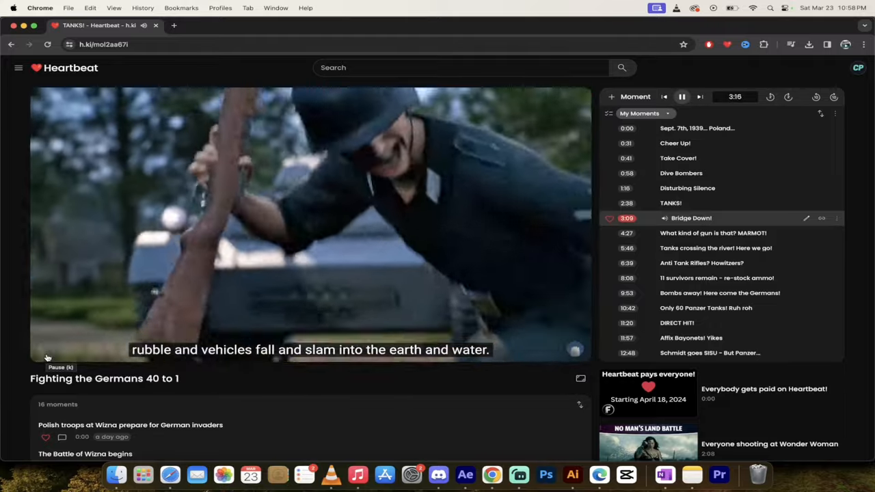
{"action": "left_click", "coordinate": [48, 353]}
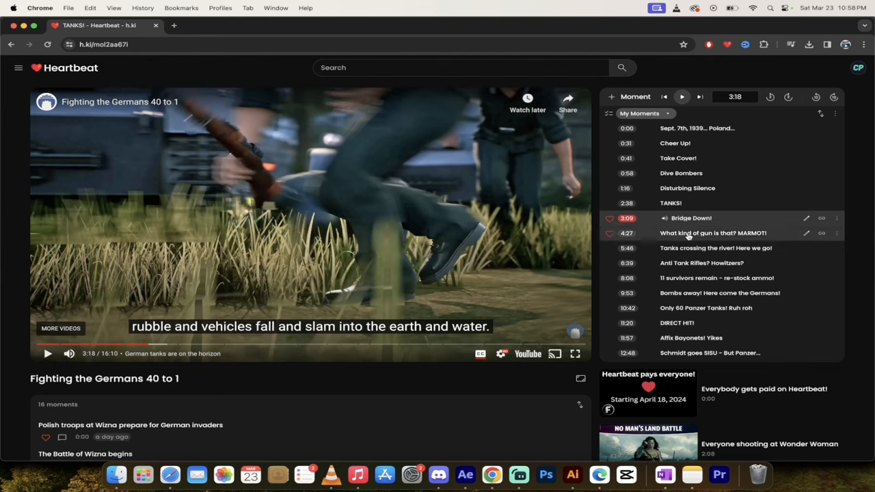
{"action": "mouse_move", "coordinate": [684, 236]}
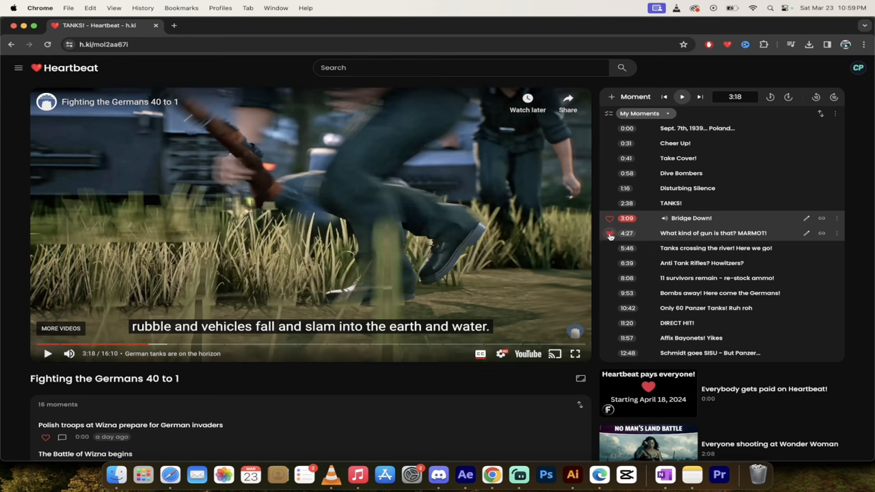
Like and jump to the MARMOT! moment, then pause during the ambush scene
{"action": "left_click", "coordinate": [610, 233]}
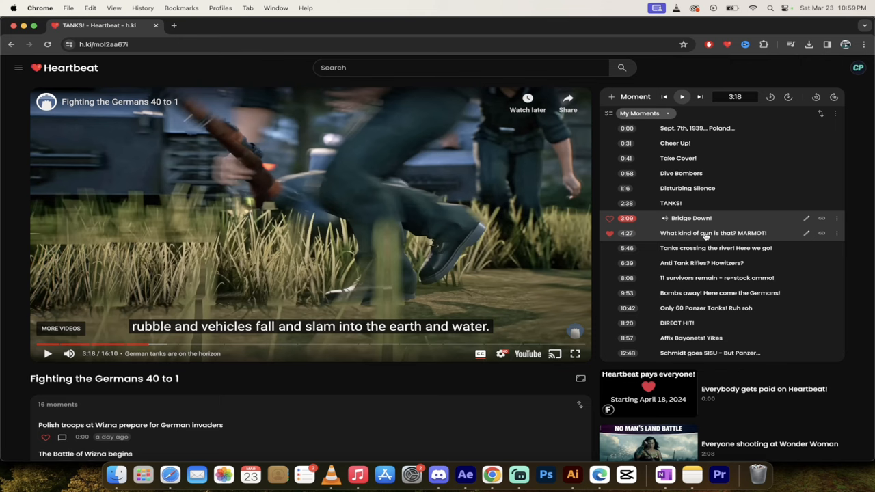
{"action": "left_click", "coordinate": [713, 233]}
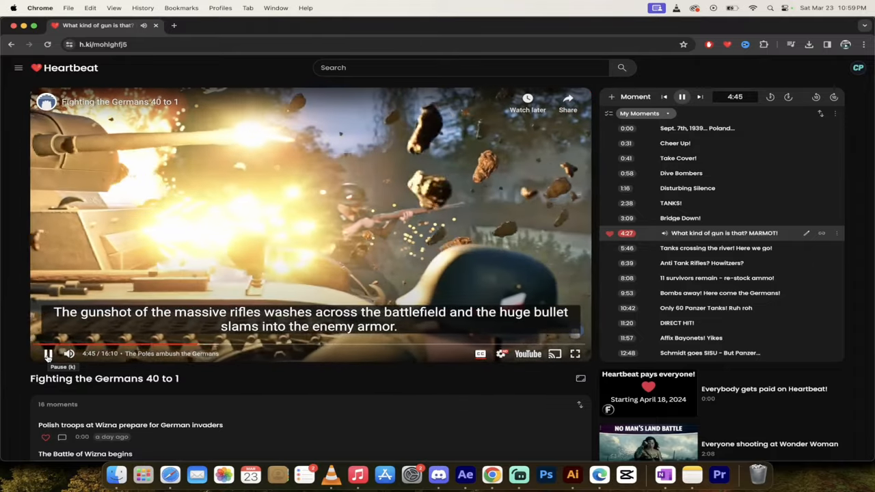
{"action": "left_click", "coordinate": [48, 353]}
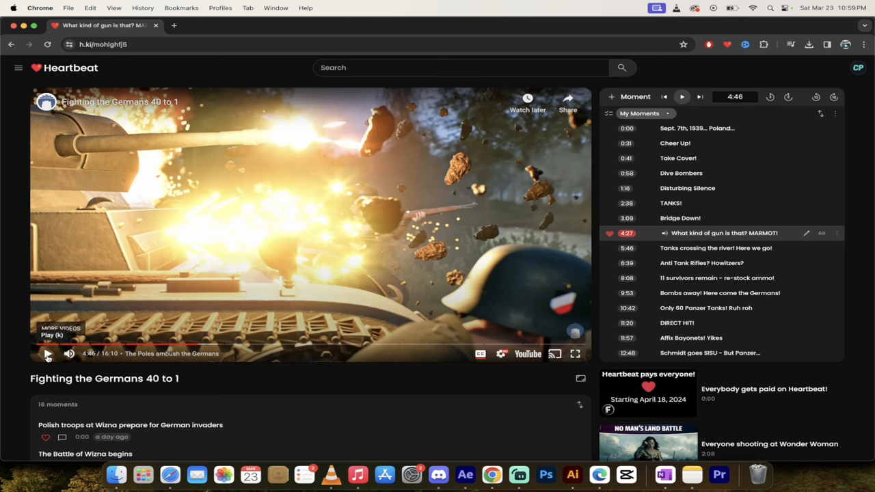
{"action": "mouse_move", "coordinate": [330, 210]}
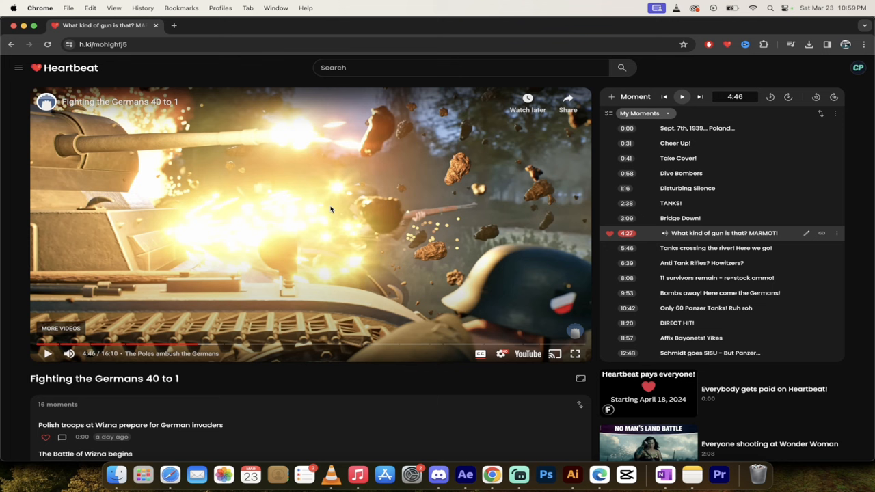
{"action": "mouse_move", "coordinate": [193, 265]}
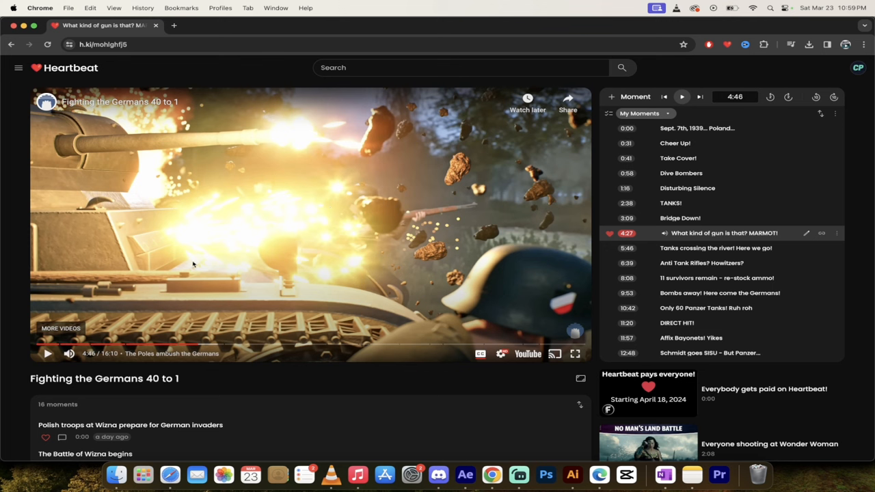
{"action": "mouse_move", "coordinate": [553, 211]}
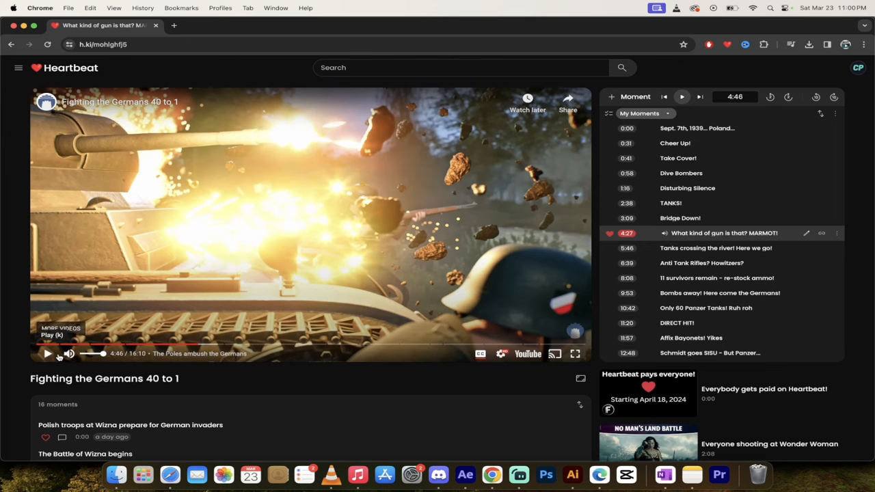
Resume the battle video from 4:46 and stop it at 5:08
{"action": "left_click", "coordinate": [47, 353]}
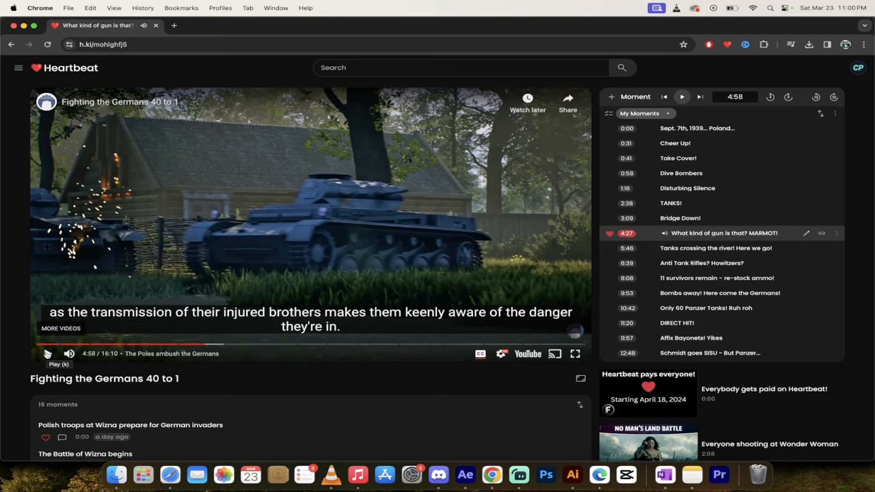
{"action": "left_click", "coordinate": [47, 354]}
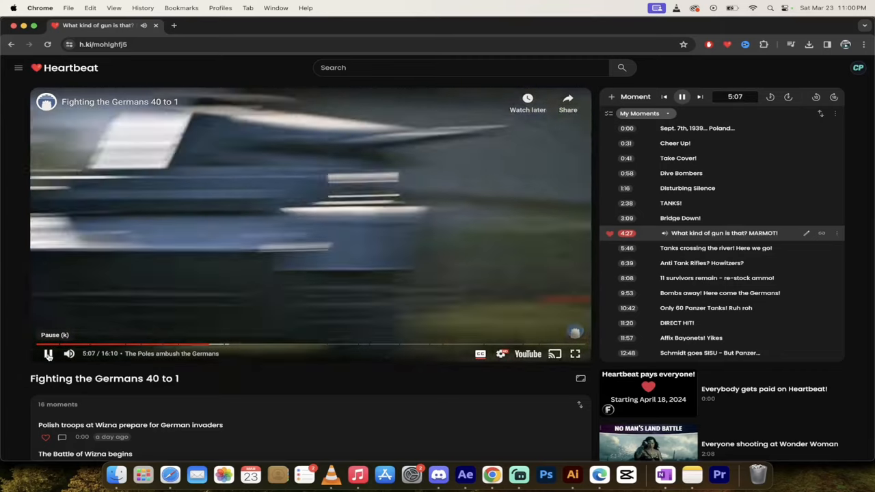
{"action": "left_click", "coordinate": [48, 354]}
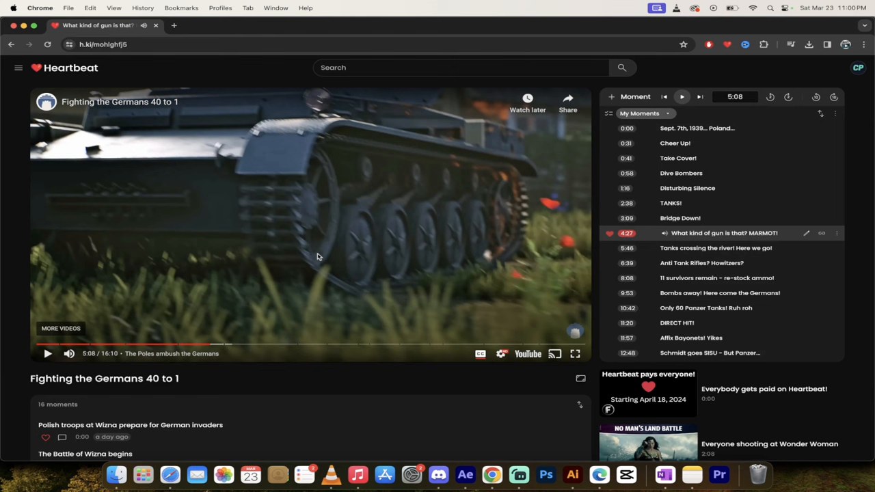
{"action": "mouse_move", "coordinate": [527, 257]}
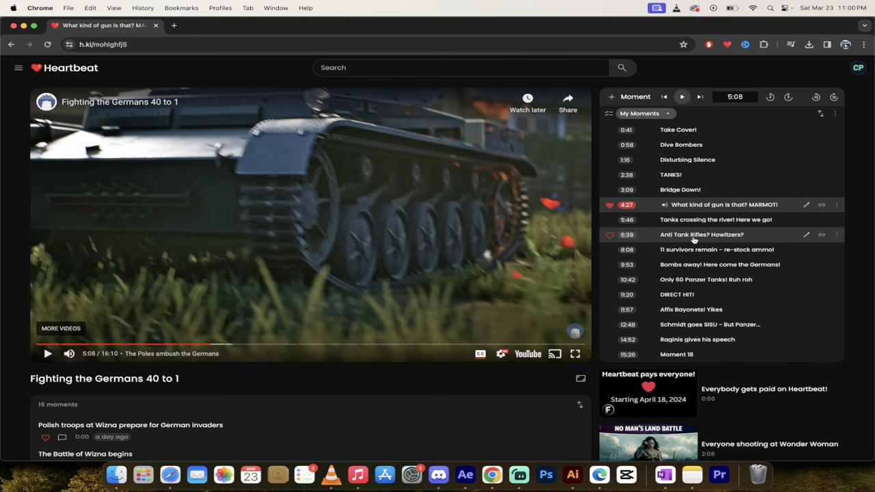
{"action": "mouse_move", "coordinate": [690, 239]}
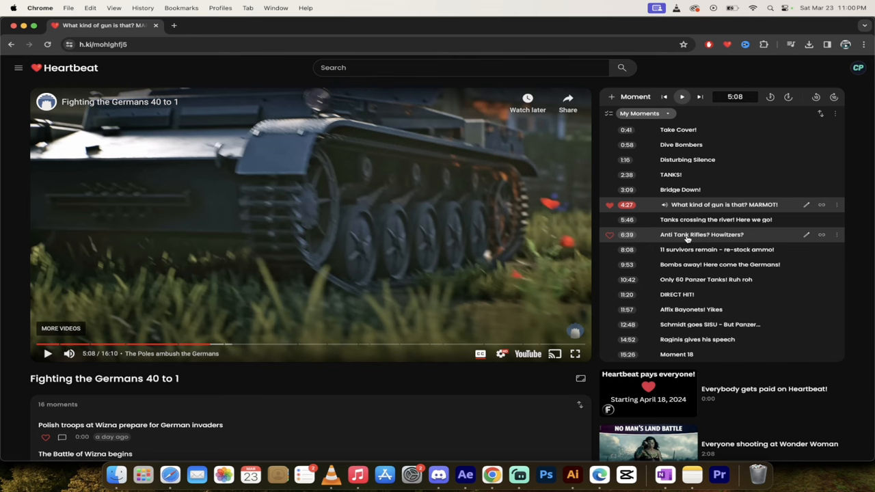
Jump to the 6:39 Anti Tank Rifles? Howitzers? moment, pause at 7:16, and scroll down
{"action": "left_click", "coordinate": [700, 234]}
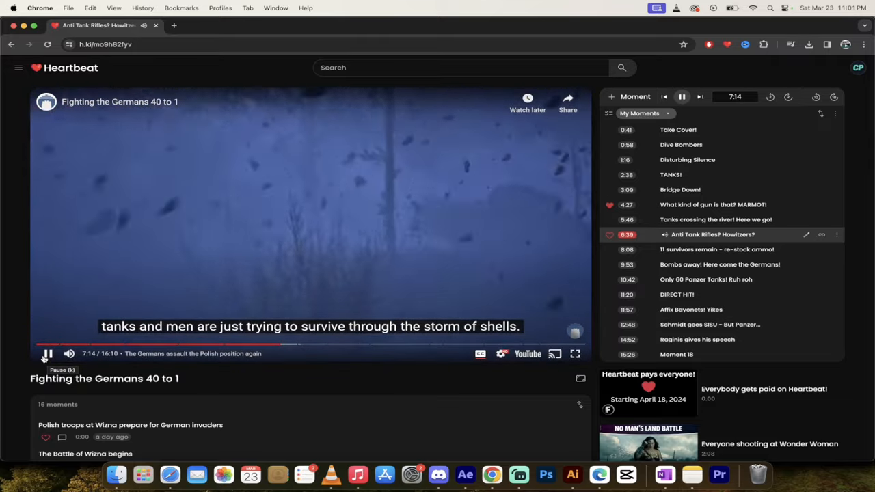
{"action": "left_click", "coordinate": [47, 353]}
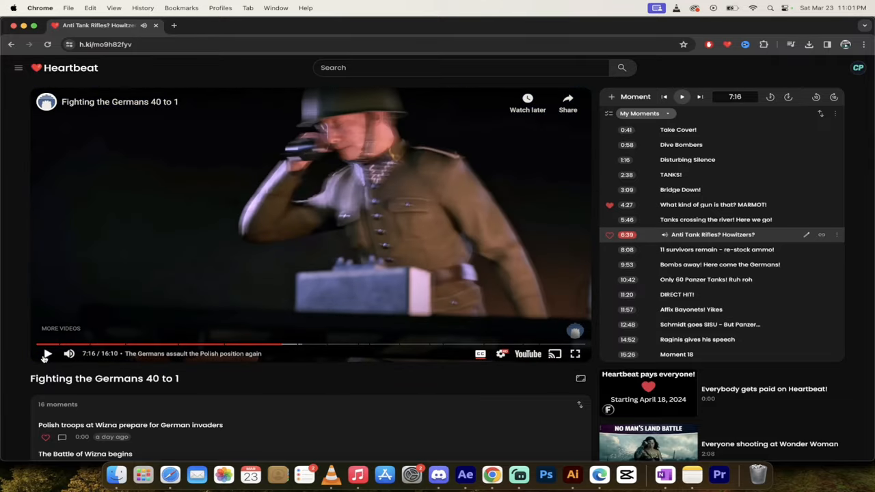
{"action": "left_click", "coordinate": [46, 353]}
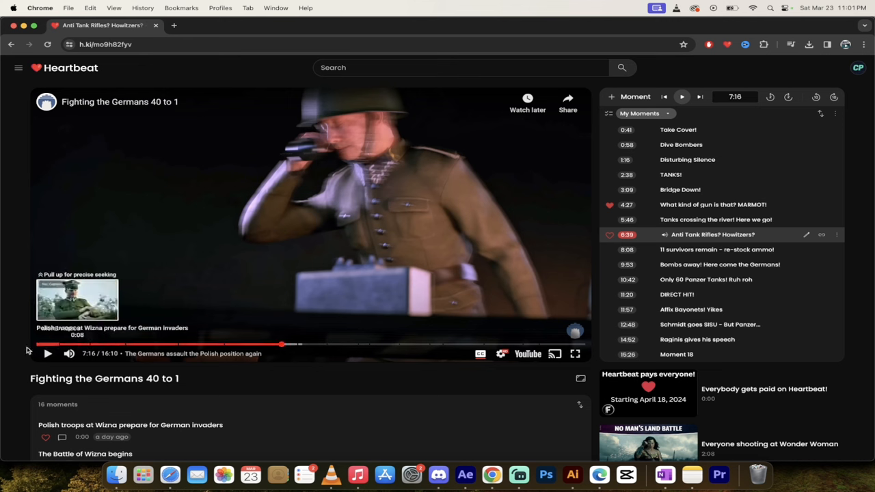
{"action": "mouse_move", "coordinate": [481, 238]}
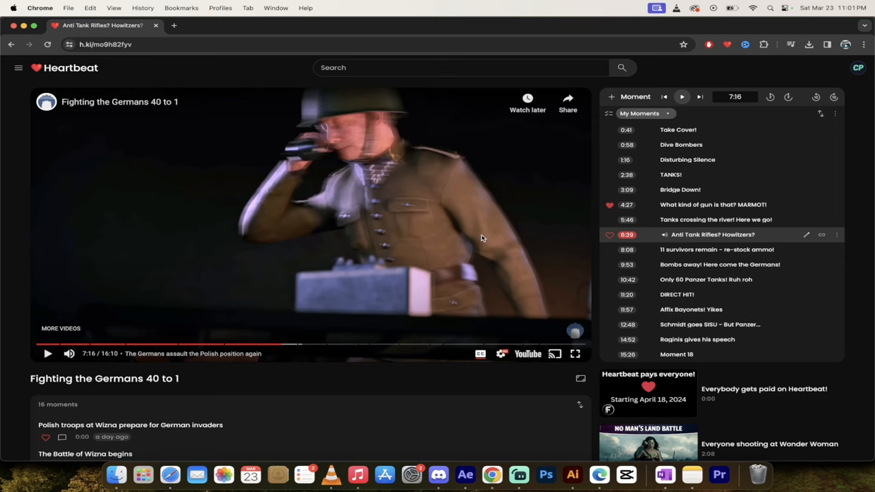
{"action": "scroll", "scroll_direction": "down", "scroll_amount": 3}
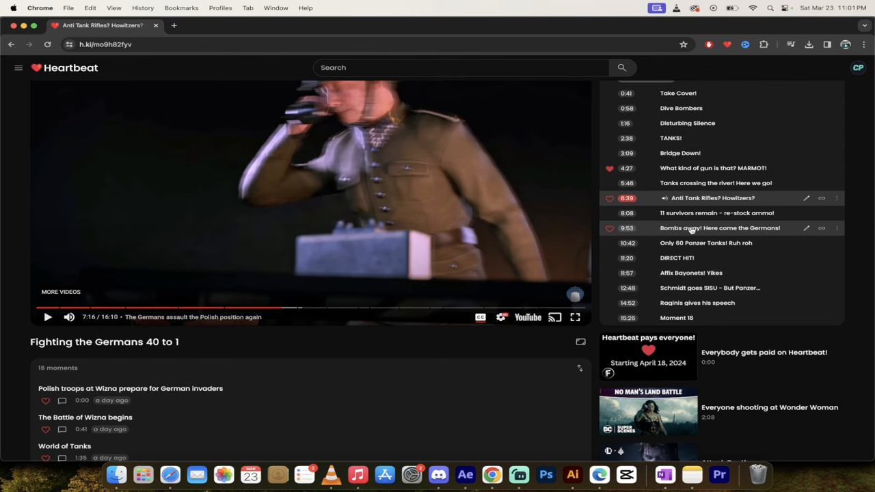
{"action": "mouse_move", "coordinate": [680, 233]}
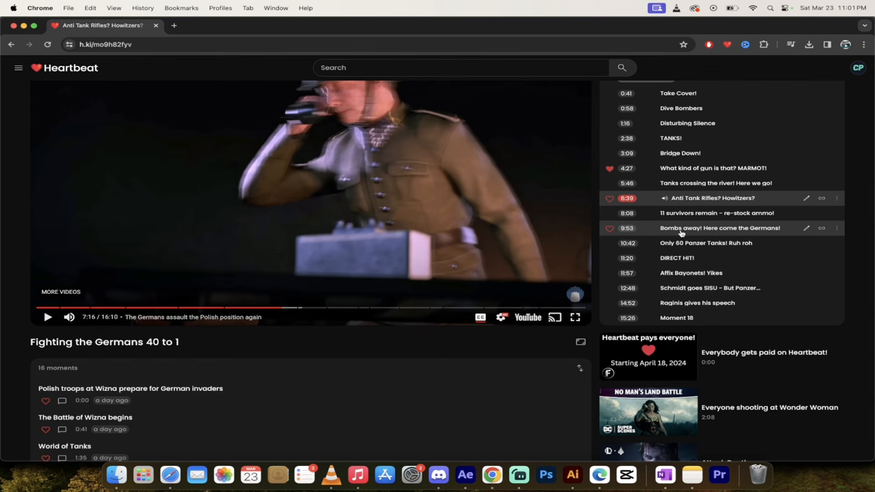
Jump to the 9:53 Bombs away! Here come the Germans! moment and pause at 10:25
{"action": "left_click", "coordinate": [720, 227]}
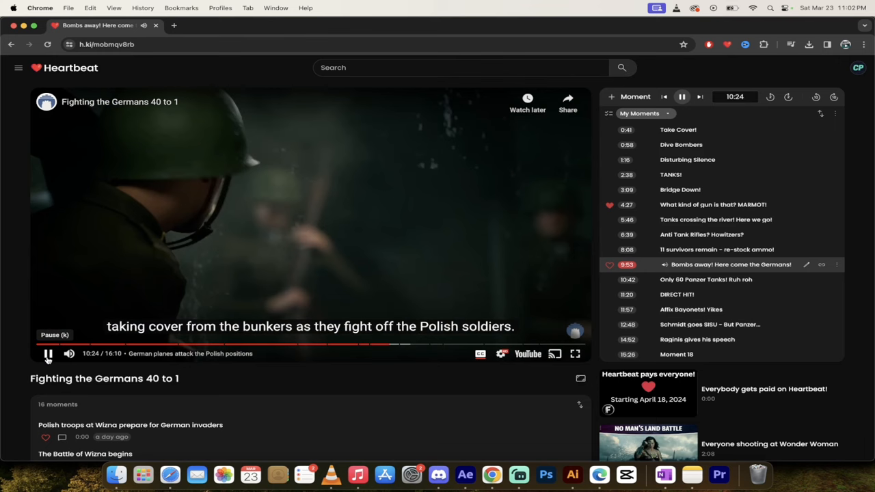
{"action": "left_click", "coordinate": [48, 353]}
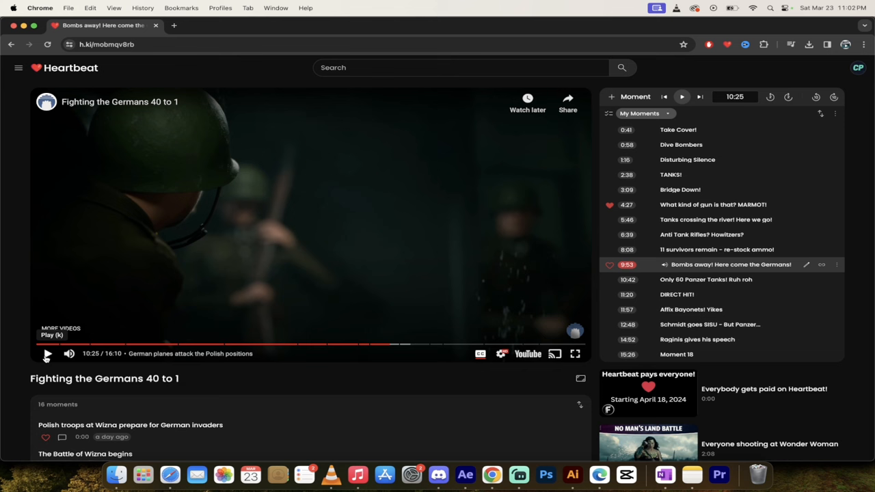
{"action": "mouse_move", "coordinate": [47, 353]}
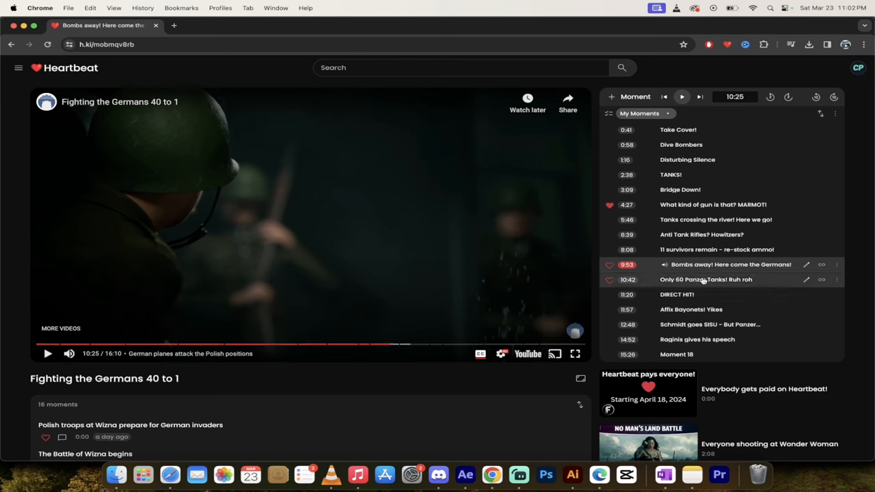
{"action": "mouse_move", "coordinate": [706, 280]}
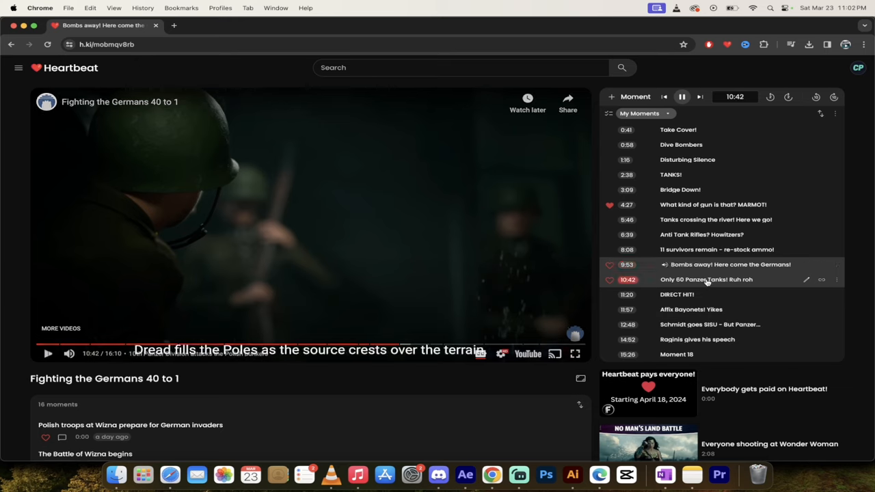
Jump to the 10:42 Only 60 Panzer Tanks! moment, pause at 11:01, then resume
{"action": "left_click", "coordinate": [706, 278]}
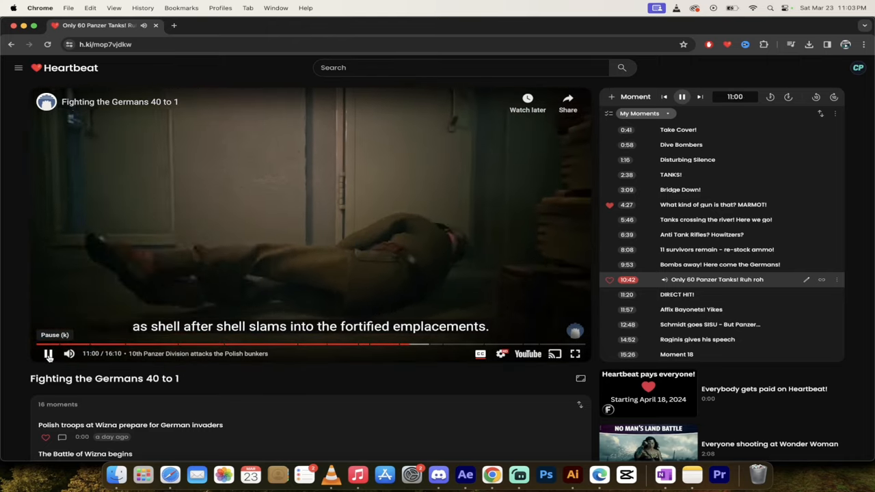
{"action": "left_click", "coordinate": [48, 353]}
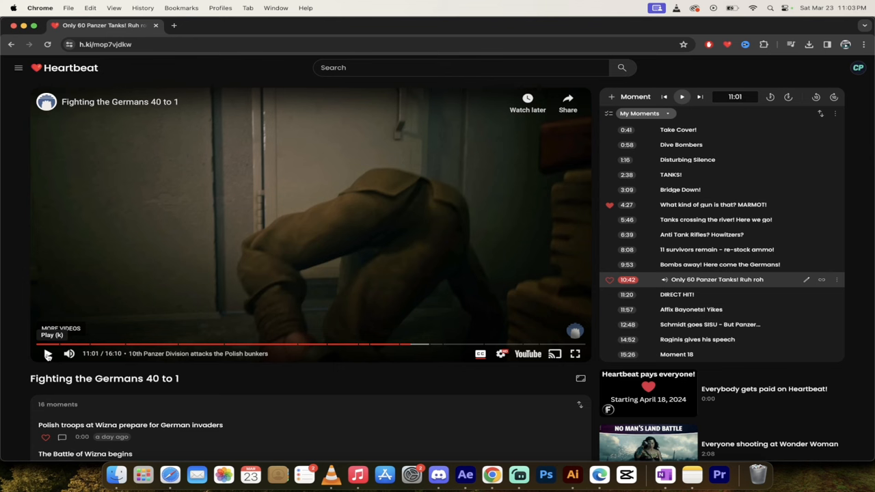
{"action": "left_click", "coordinate": [48, 353]}
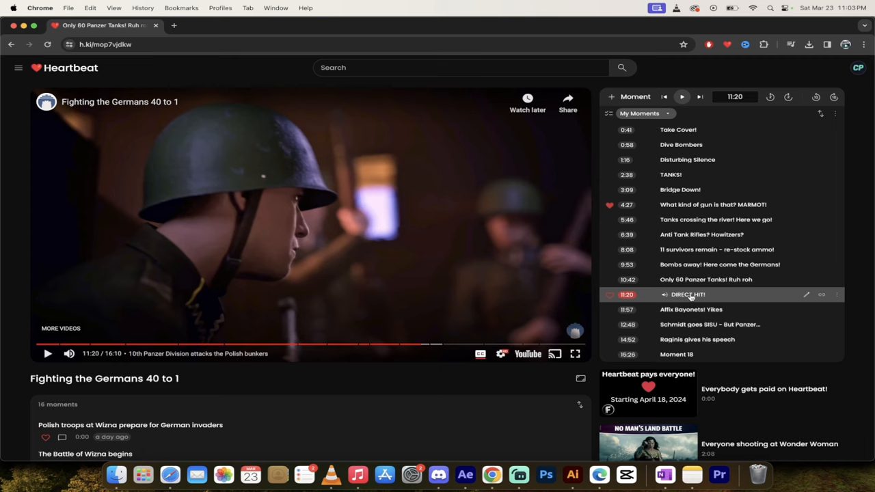
Jump to the DIRECT HIT! moment, pause at 11:36, then resume playback
{"action": "left_click", "coordinate": [688, 293]}
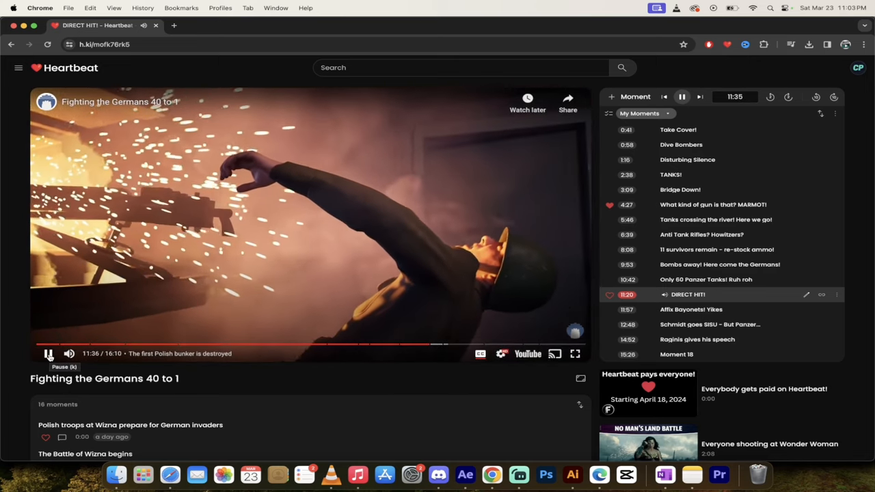
{"action": "left_click", "coordinate": [48, 353]}
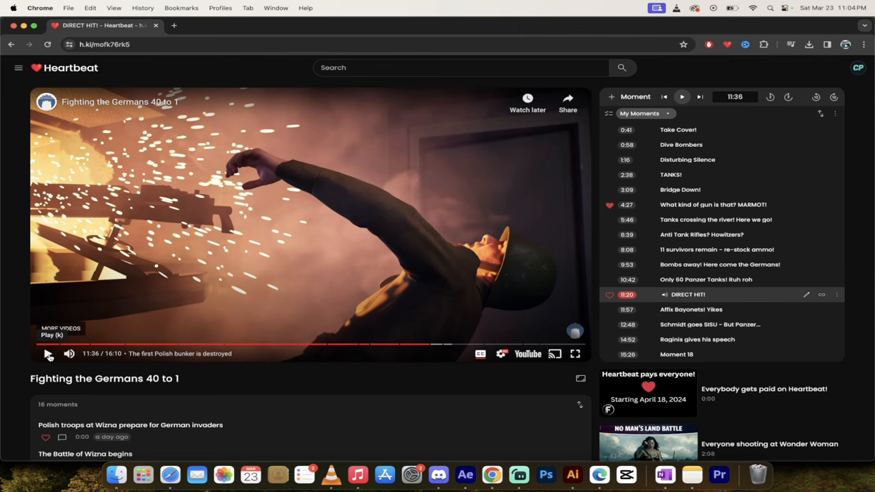
{"action": "left_click", "coordinate": [47, 353]}
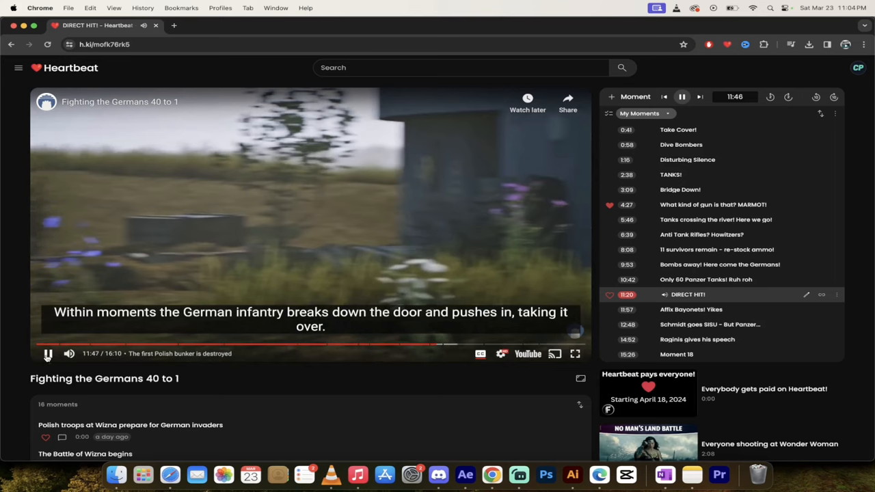
Pause DIRECT HIT! at 11:47, scroll down, and jump to the Affix Bayonets! Yikes moment
{"action": "left_click", "coordinate": [48, 354]}
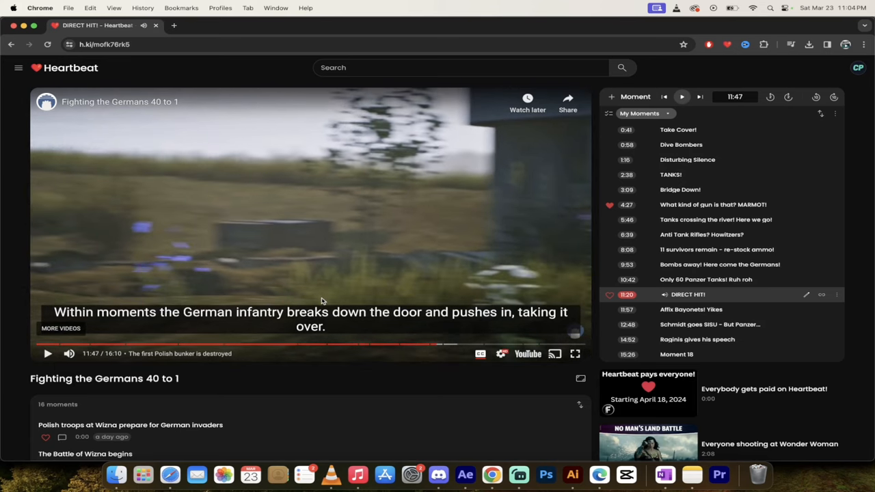
{"action": "scroll", "scroll_direction": "down", "scroll_amount": 3}
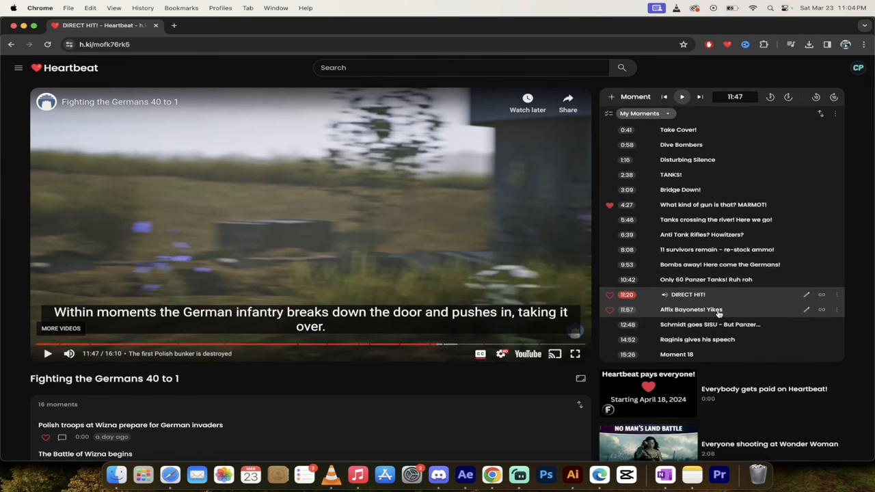
{"action": "mouse_move", "coordinate": [716, 312]}
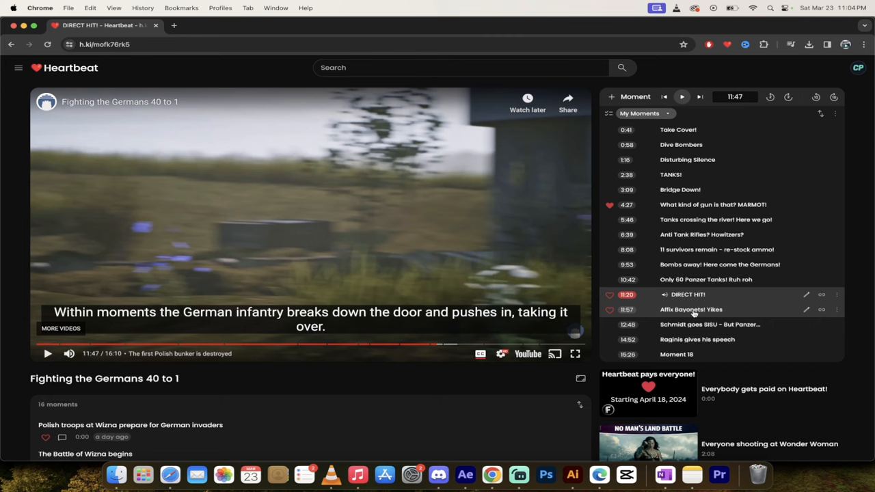
{"action": "mouse_move", "coordinate": [689, 315]}
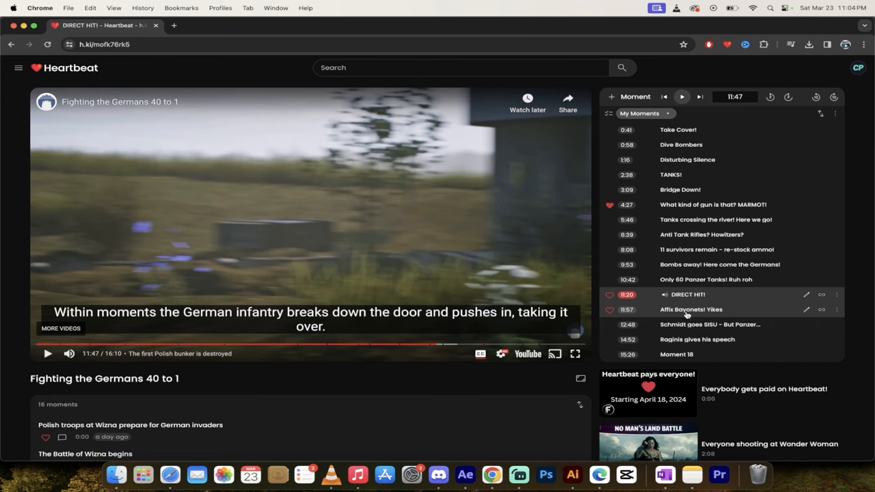
{"action": "left_click", "coordinate": [691, 308]}
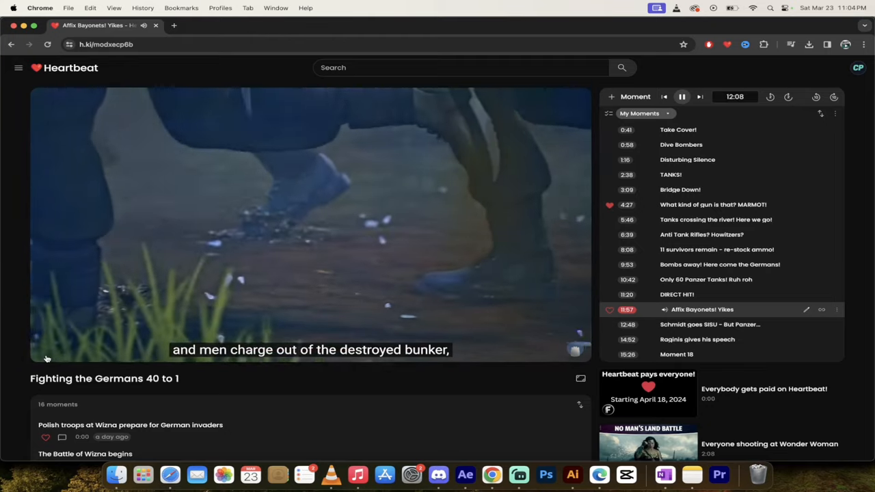
{"action": "mouse_move", "coordinate": [46, 359]}
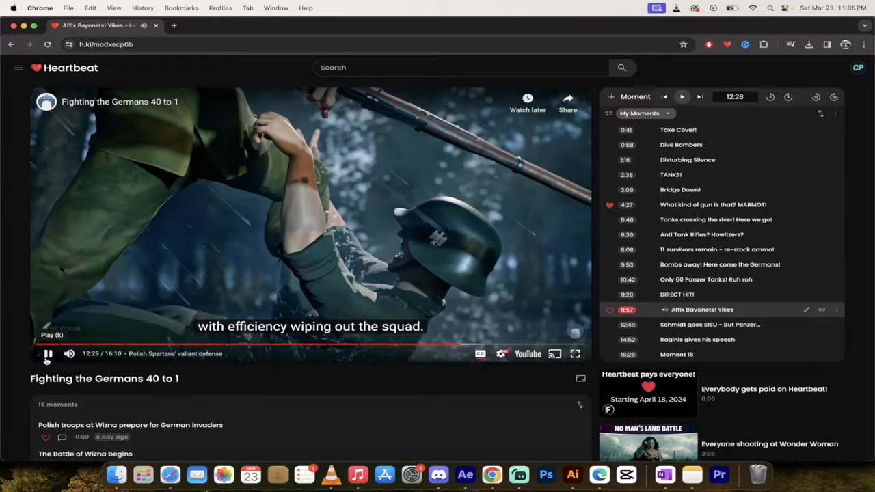
Pause and resume the battle video during the Affix Bayonets! Yikes moment
{"action": "left_click", "coordinate": [47, 353]}
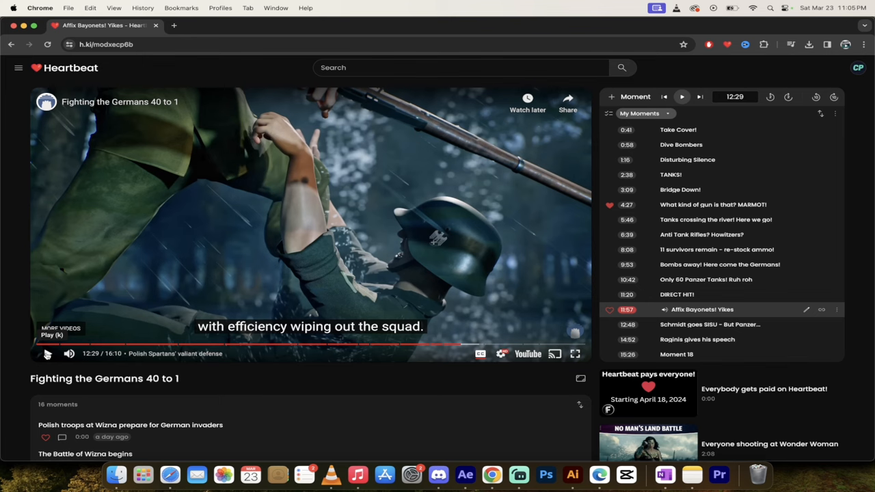
{"action": "left_click", "coordinate": [48, 353]}
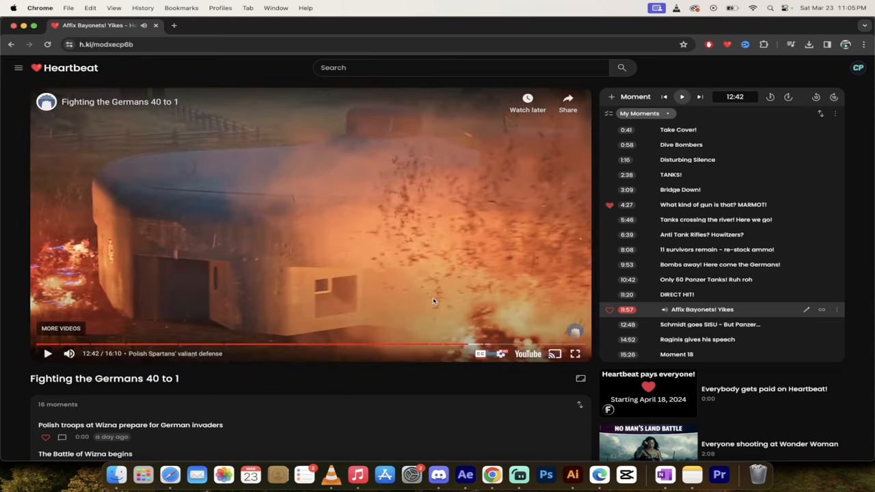
{"action": "scroll", "scroll_direction": "down", "scroll_amount": 3}
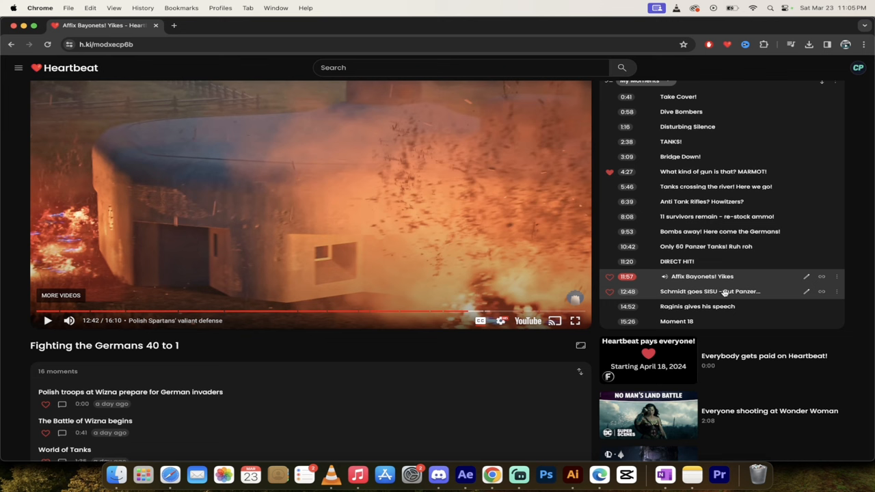
{"action": "mouse_move", "coordinate": [717, 293]}
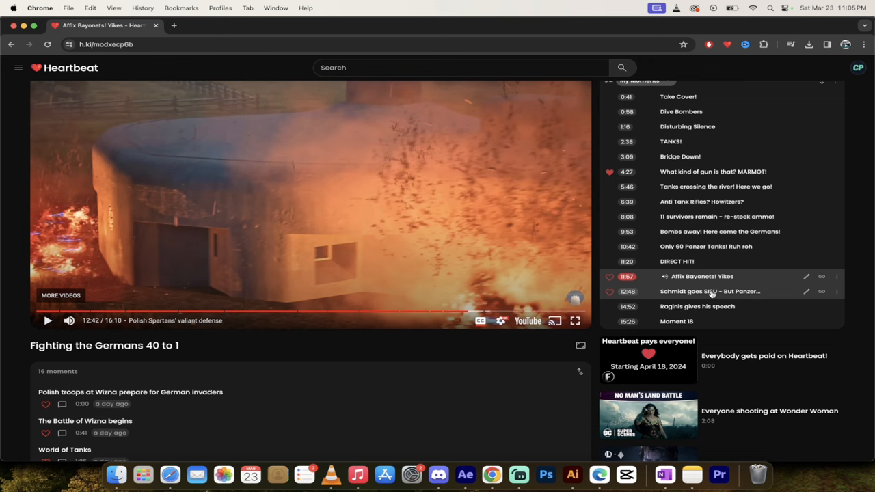
{"action": "mouse_move", "coordinate": [712, 296]}
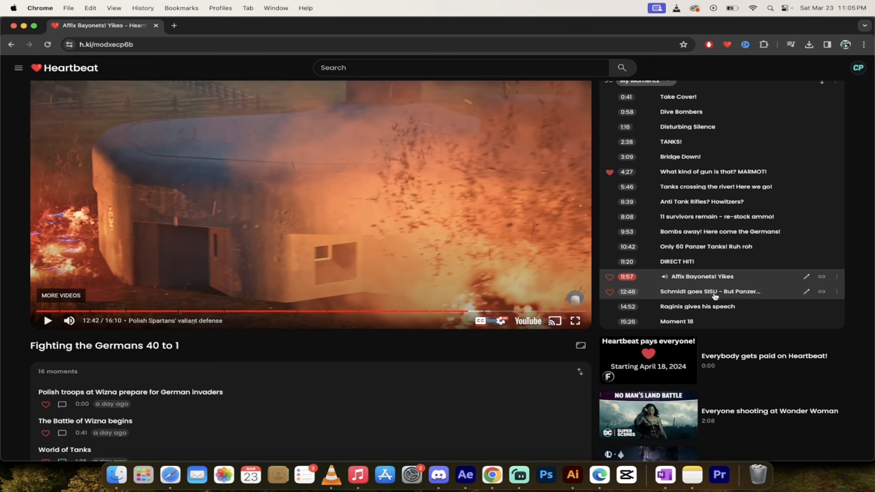
{"action": "mouse_move", "coordinate": [714, 295]}
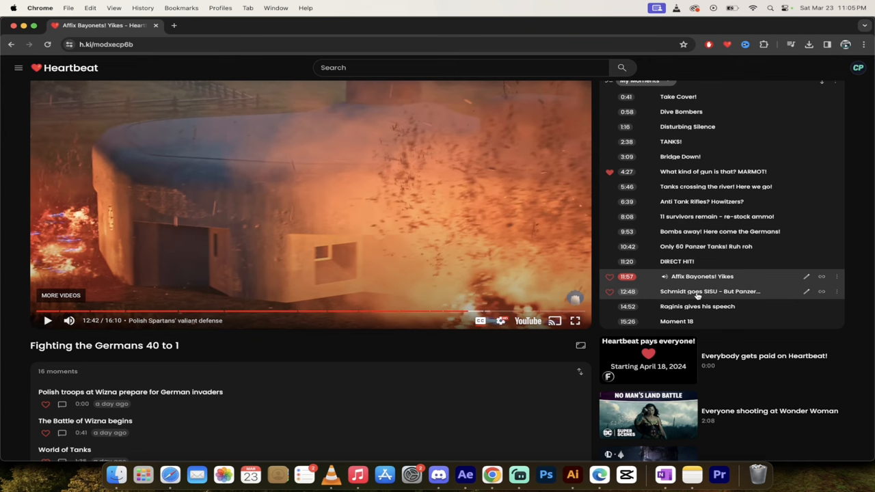
Start the 12:48 Schmidt goes SISU moment and pause at his surrender, 13:26
{"action": "left_click", "coordinate": [711, 291]}
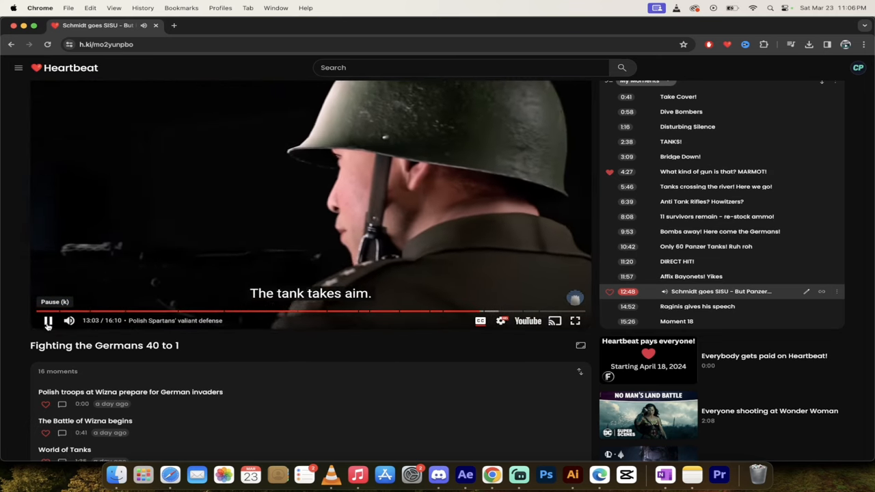
{"action": "left_click", "coordinate": [48, 320]}
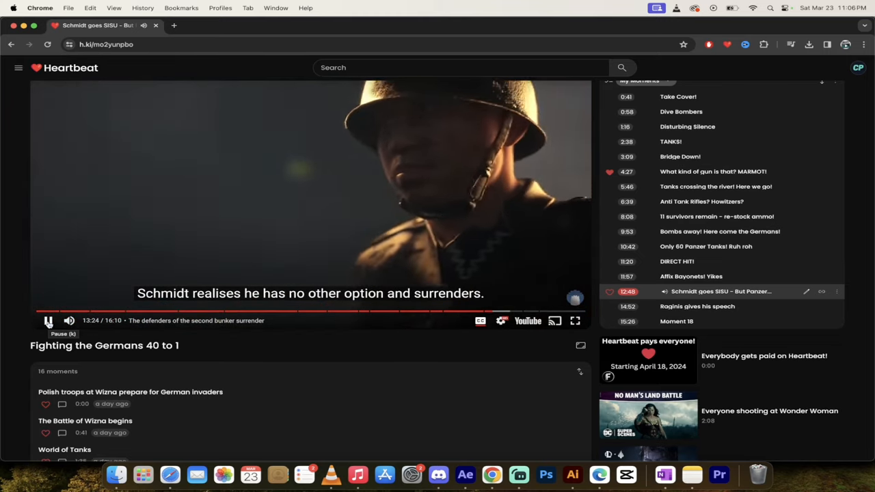
{"action": "left_click", "coordinate": [48, 321]}
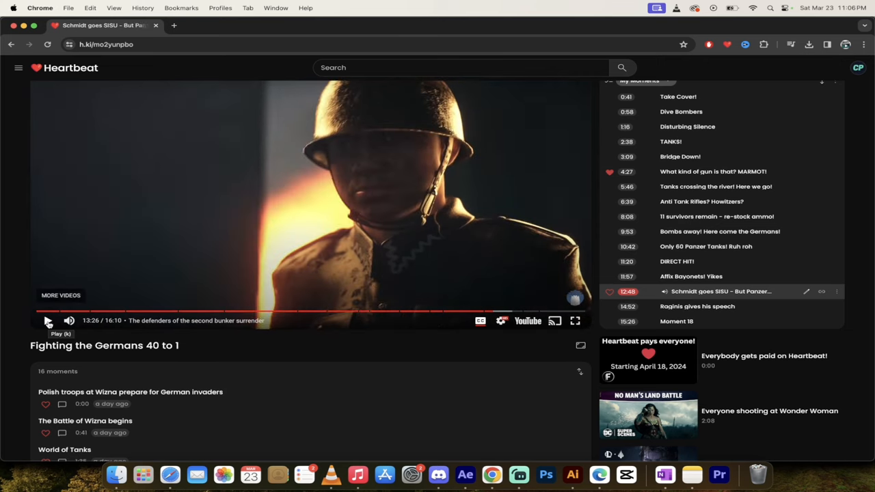
Jump to the 14:52 'Raginis gives his speech' moment in My Moments
{"action": "scroll", "scroll_direction": "down", "scroll_amount": 3}
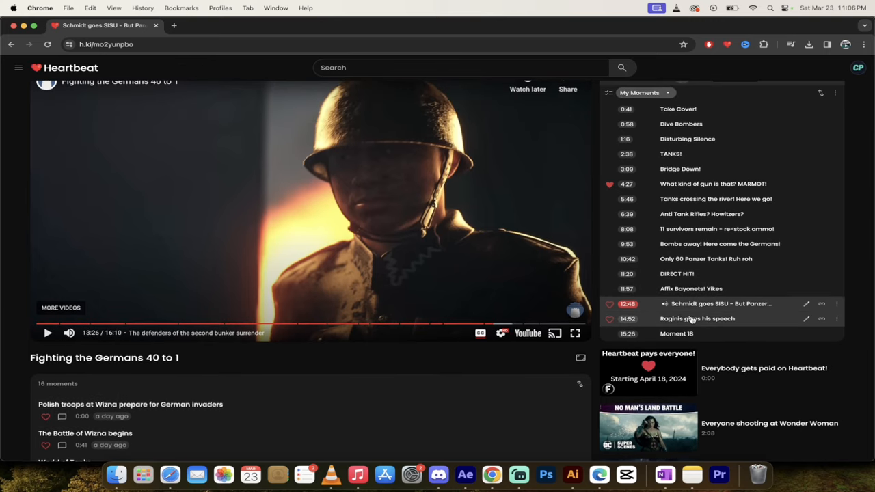
{"action": "mouse_move", "coordinate": [692, 323]}
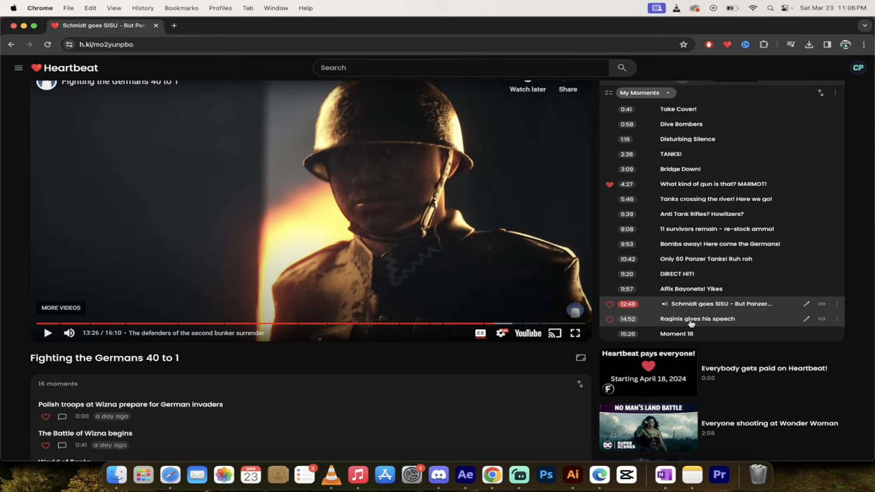
{"action": "left_click", "coordinate": [696, 318]}
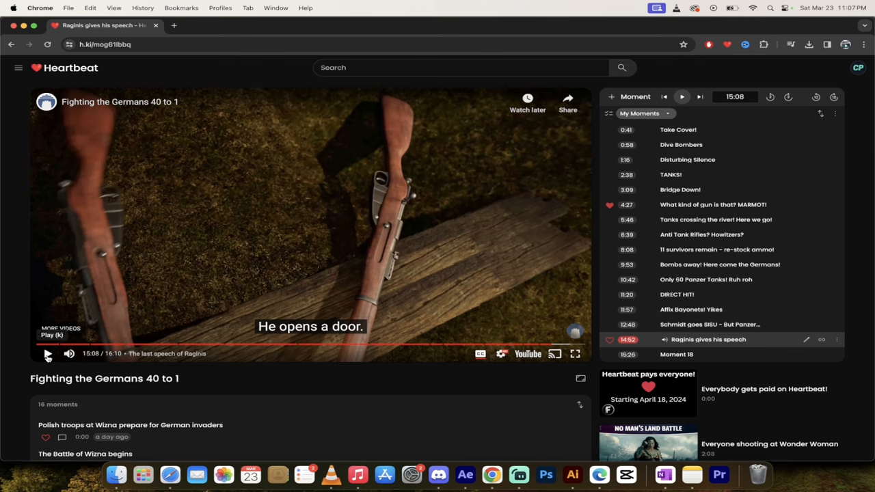
Resume Raginis's speech and pause at 15:33 once Moment 18 begins
{"action": "left_click", "coordinate": [48, 353]}
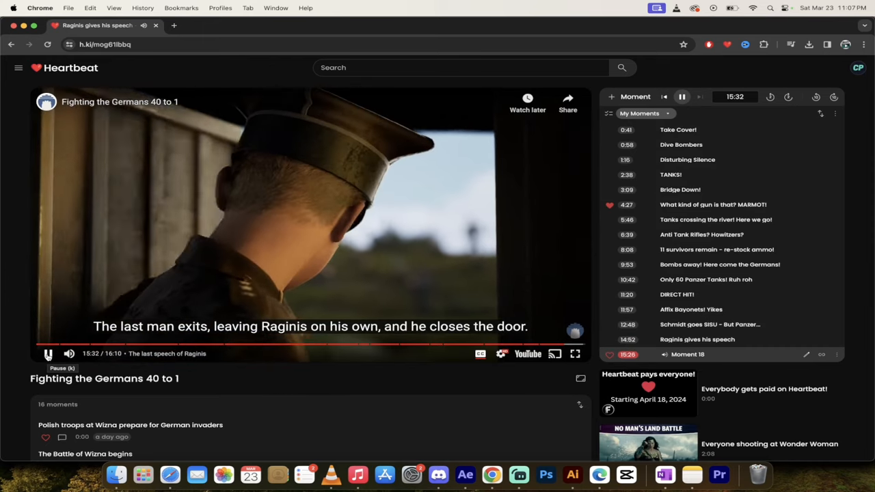
{"action": "left_click", "coordinate": [48, 354]}
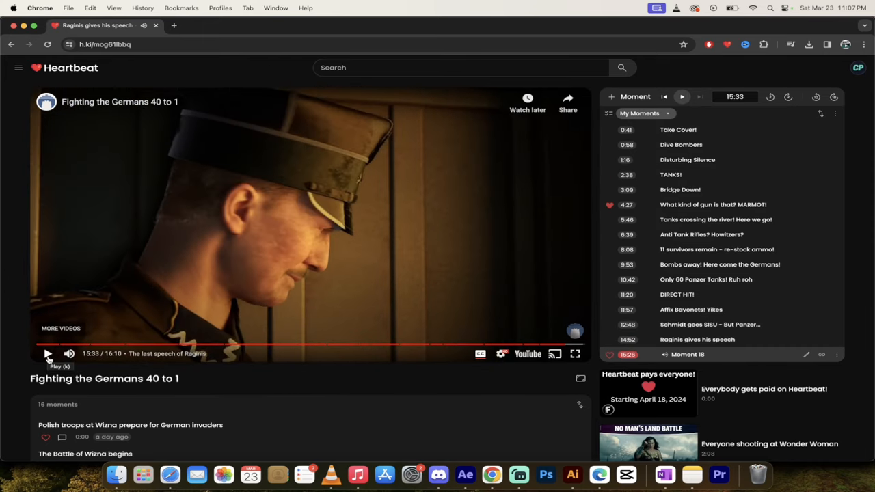
Resume Moment 18 to the closing caption about Raginis's 720 soldiers
{"action": "left_click", "coordinate": [47, 354]}
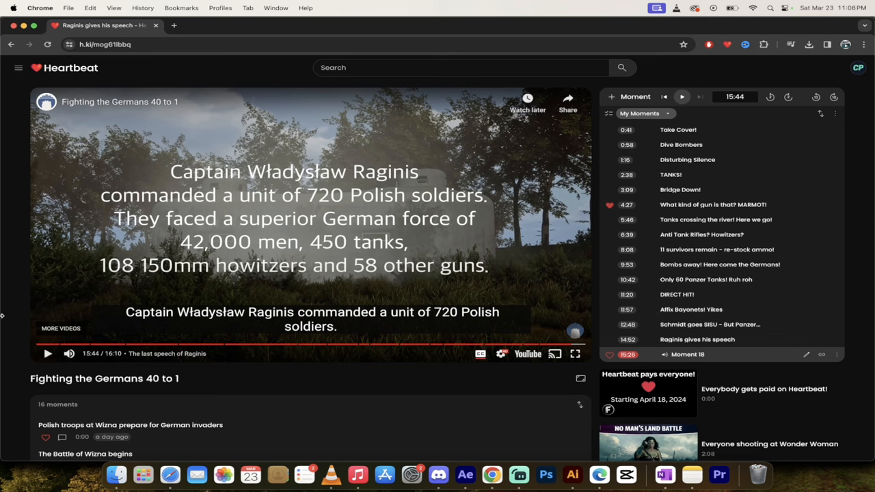
{"action": "mouse_move", "coordinate": [90, 352]}
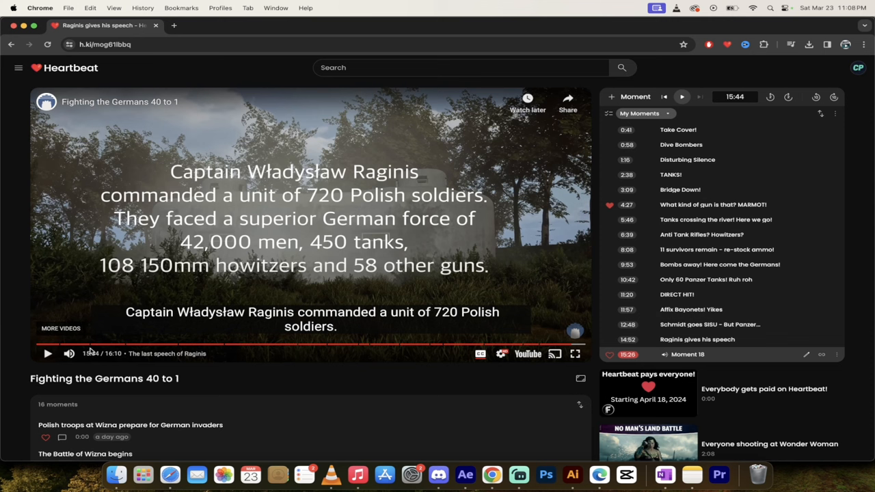